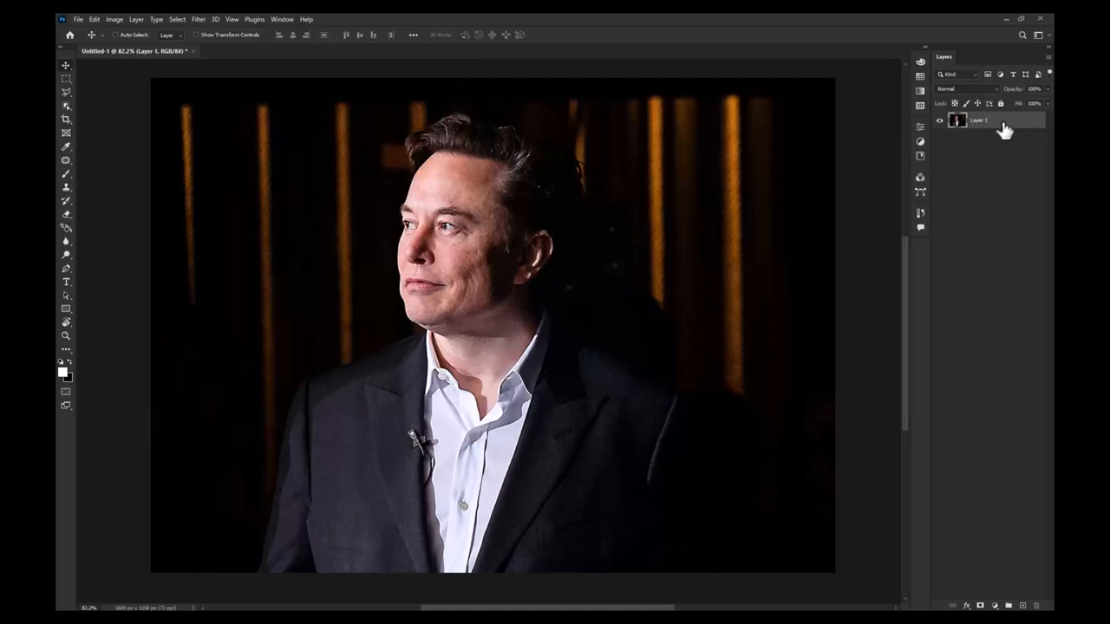
pyautogui.moveTo(62, 71)
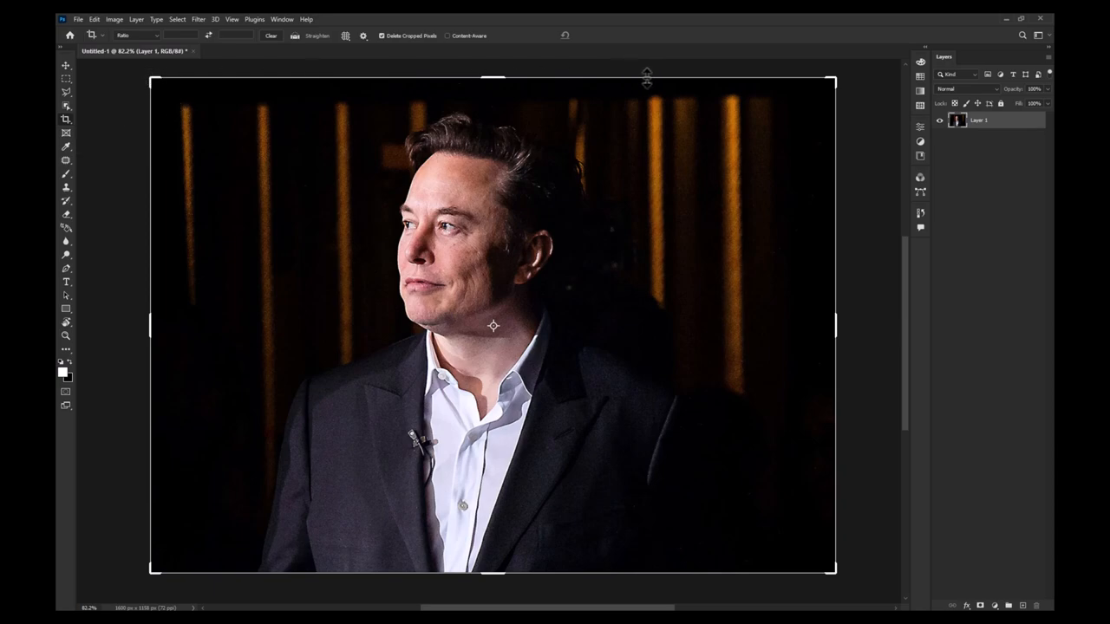
pyautogui.moveTo(829, 85)
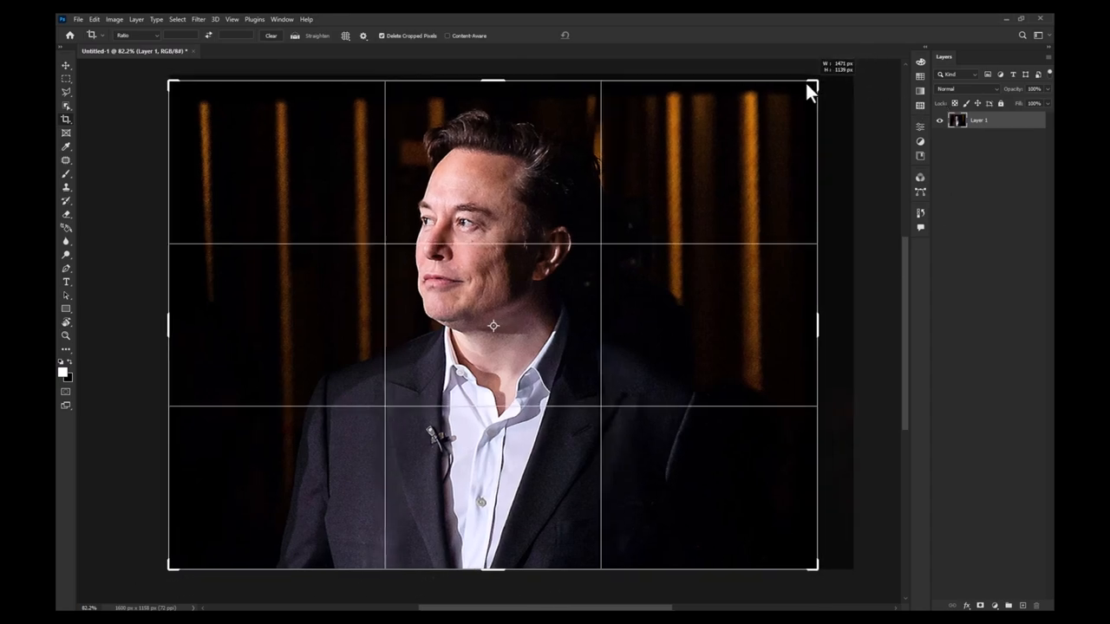
# Pull the crop edges in from the top-right and corner to frame only head and shoulders.
pyautogui.moveTo(808, 87); pyautogui.dragTo(743, 87)
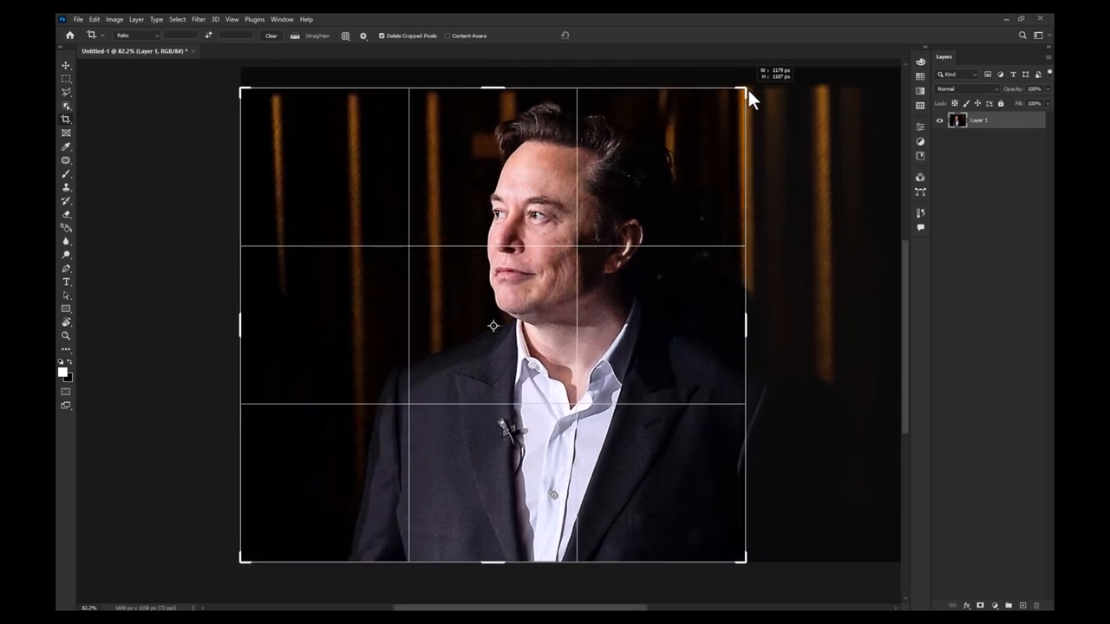
pyautogui.moveTo(744, 98); pyautogui.dragTo(730, 98)
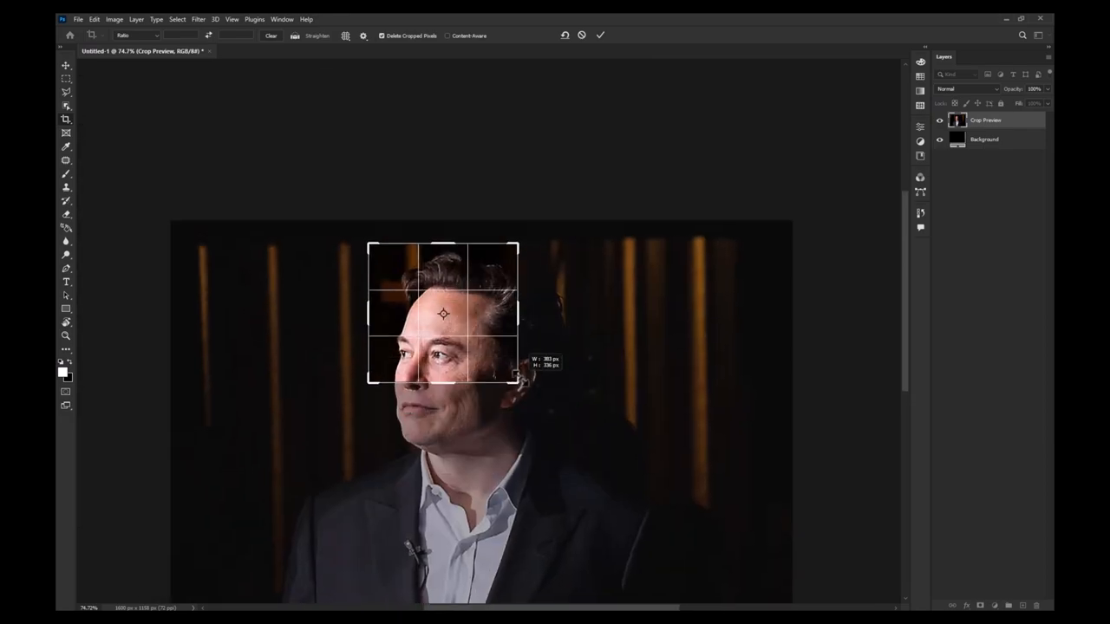
pyautogui.moveTo(516, 377); pyautogui.dragTo(550, 434)
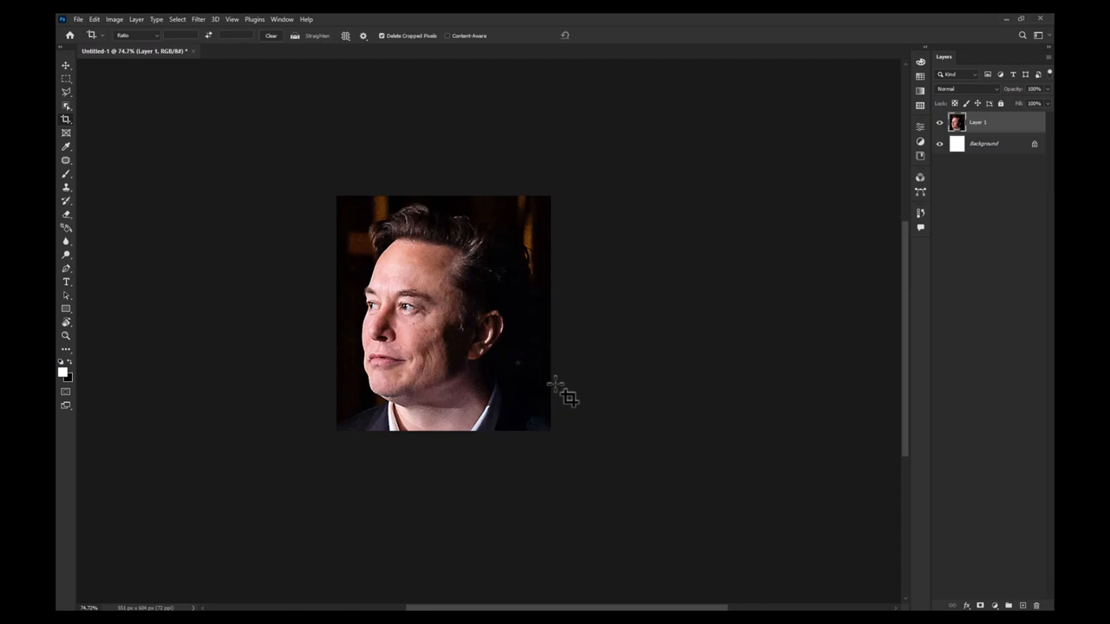
pyautogui.click(94, 19)
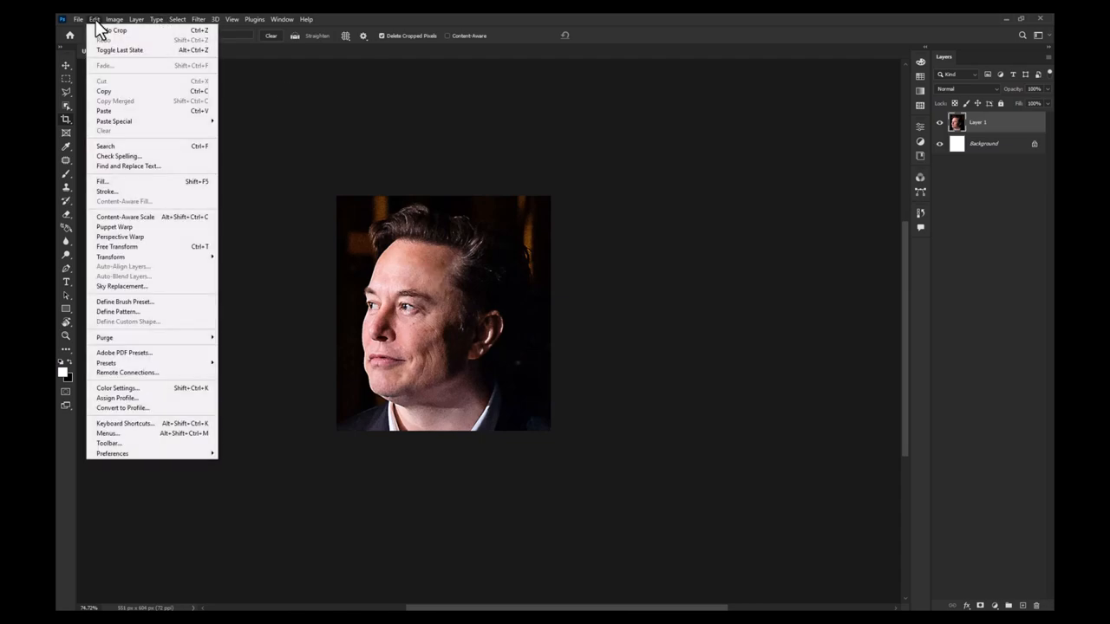